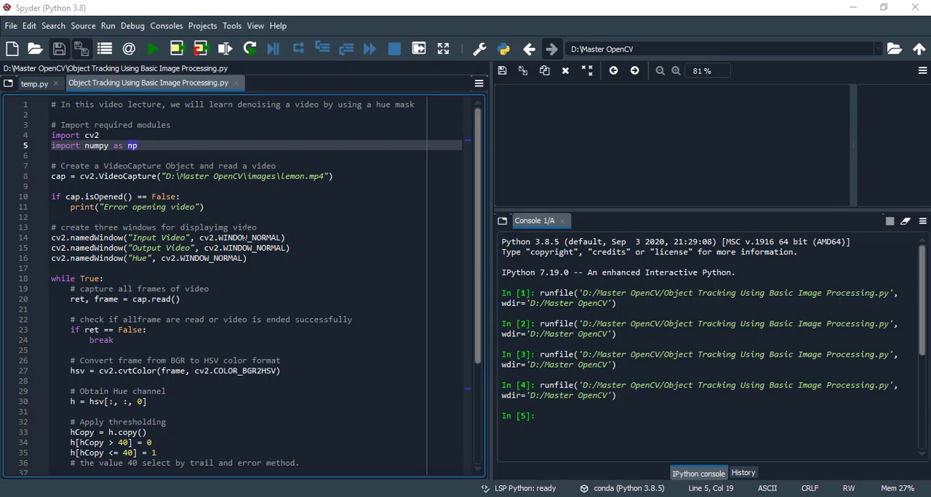
mouse_move(294, 234)
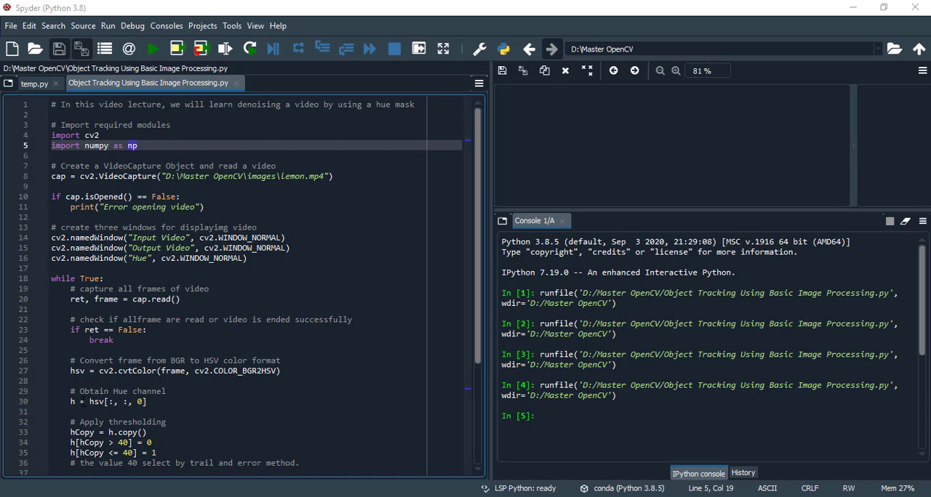
mouse_move(476, 316)
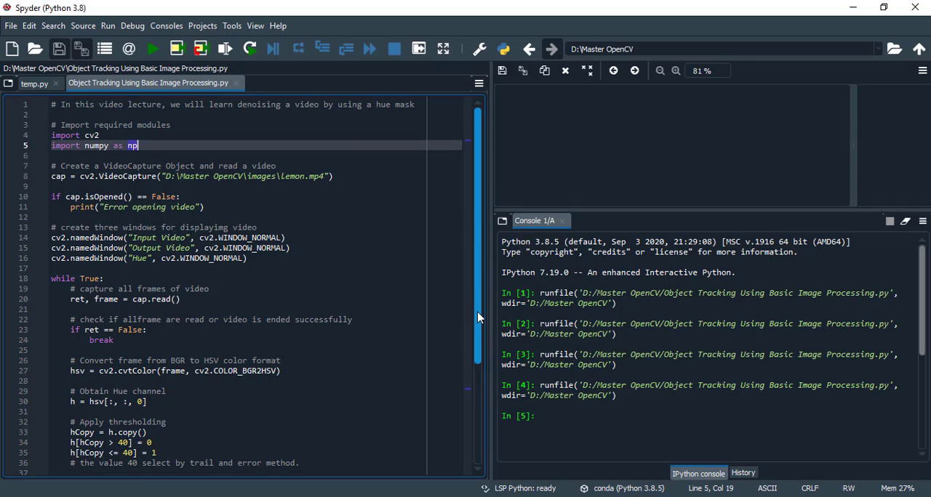
Scroll the editor down to the cv2.imshow and waitKey lines
scroll("down", 3)
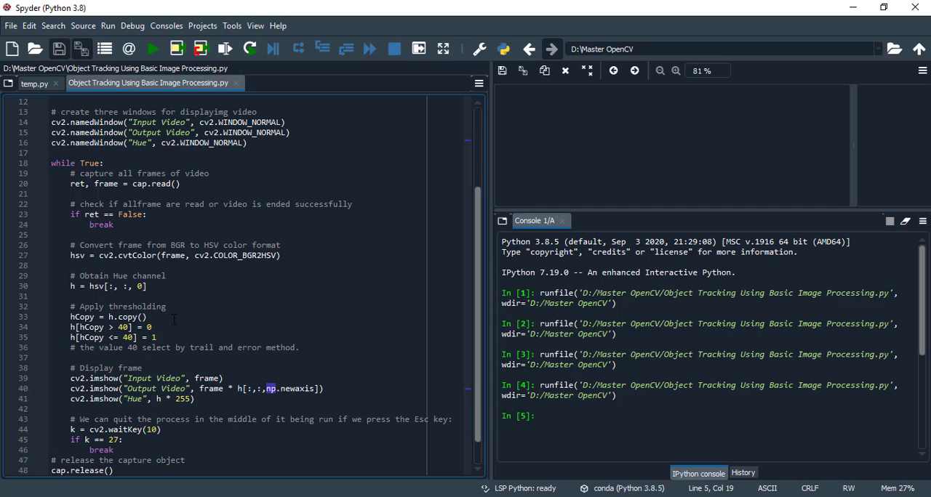
mouse_move(105, 327)
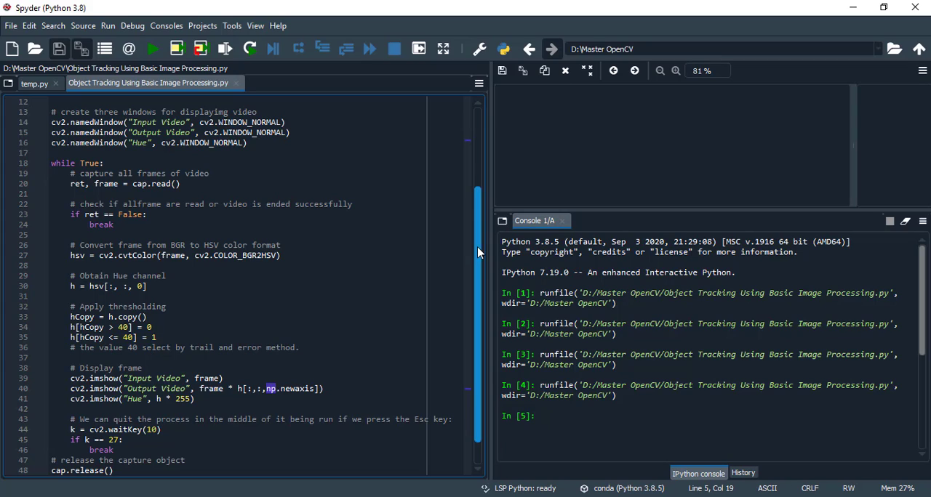
Run the script from its end to open Input Video, Hue and Output Video windows
scroll("down", 3)
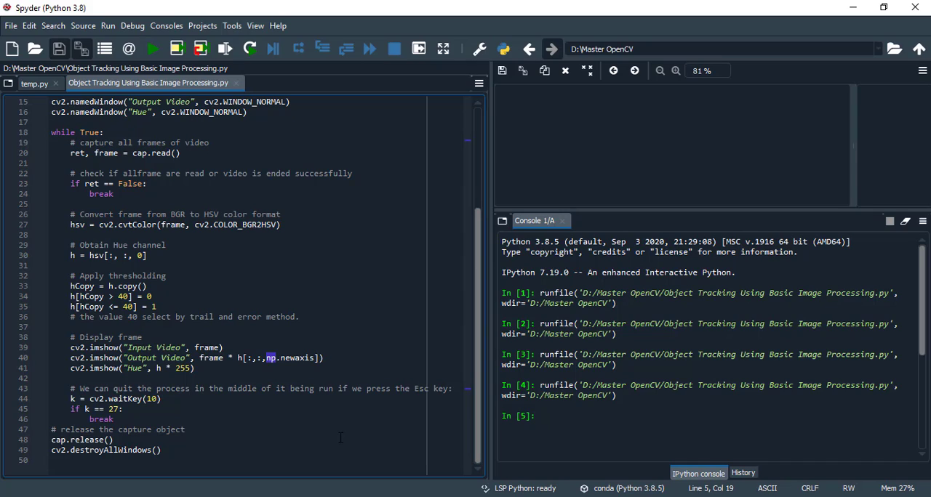
mouse_move(194, 393)
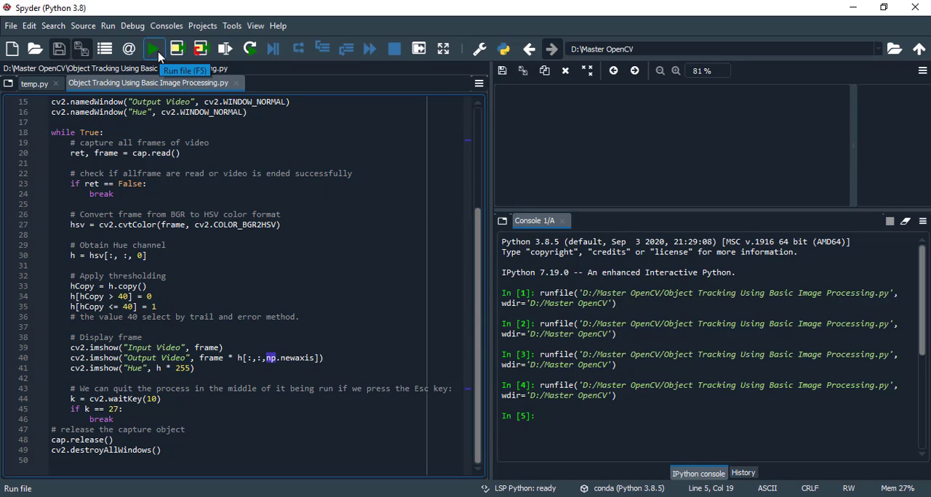
left_click(153, 48)
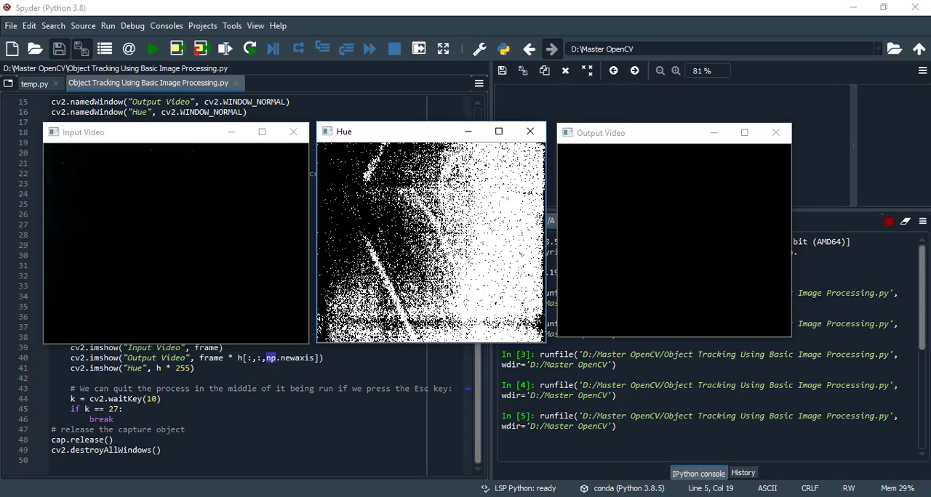